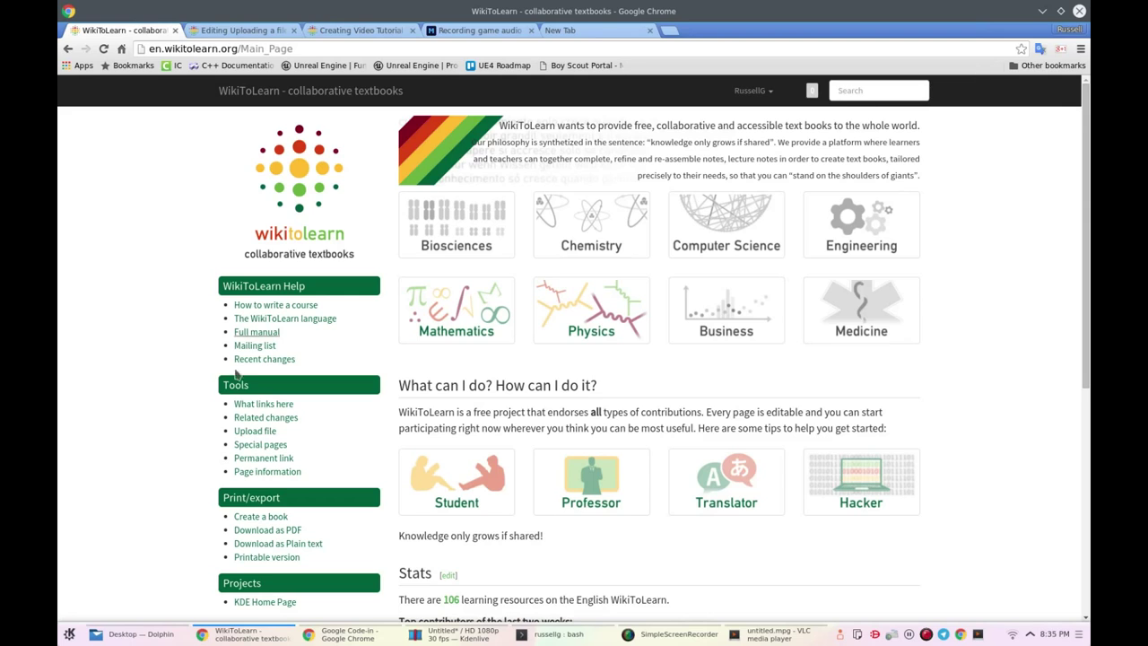
# Go to the Upload file page from the Tools sidebar.
pyautogui.click(255, 430)
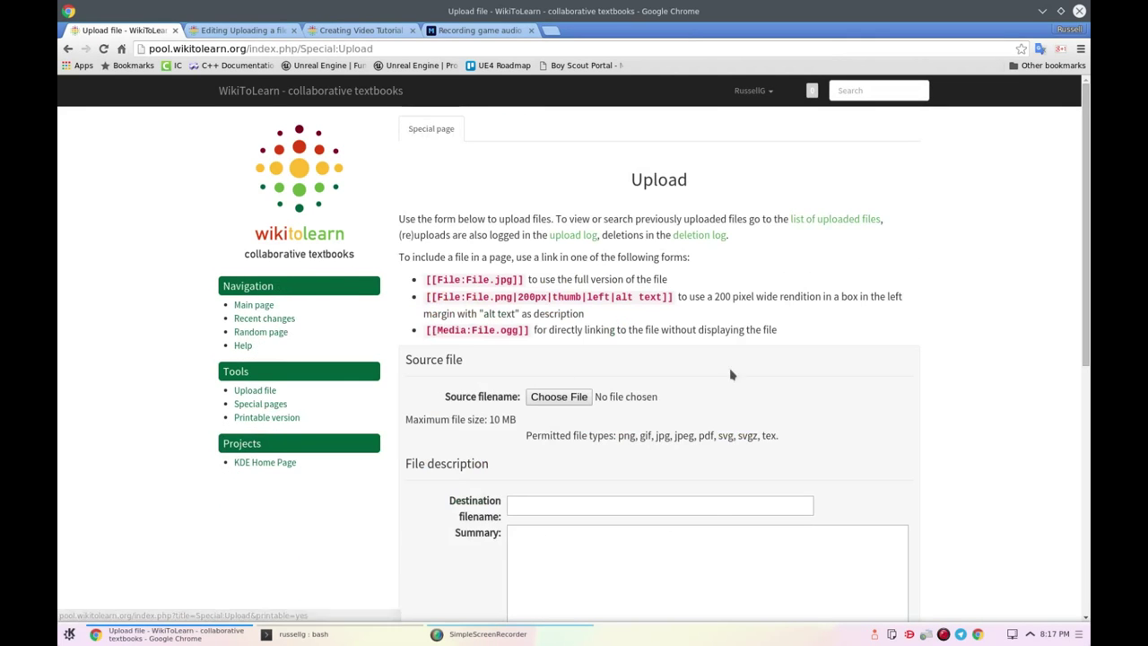
# Choose not-giant-enough-letter-a.jpg, enter summary 'The letter "A"' and category English.
pyautogui.scroll(-3)
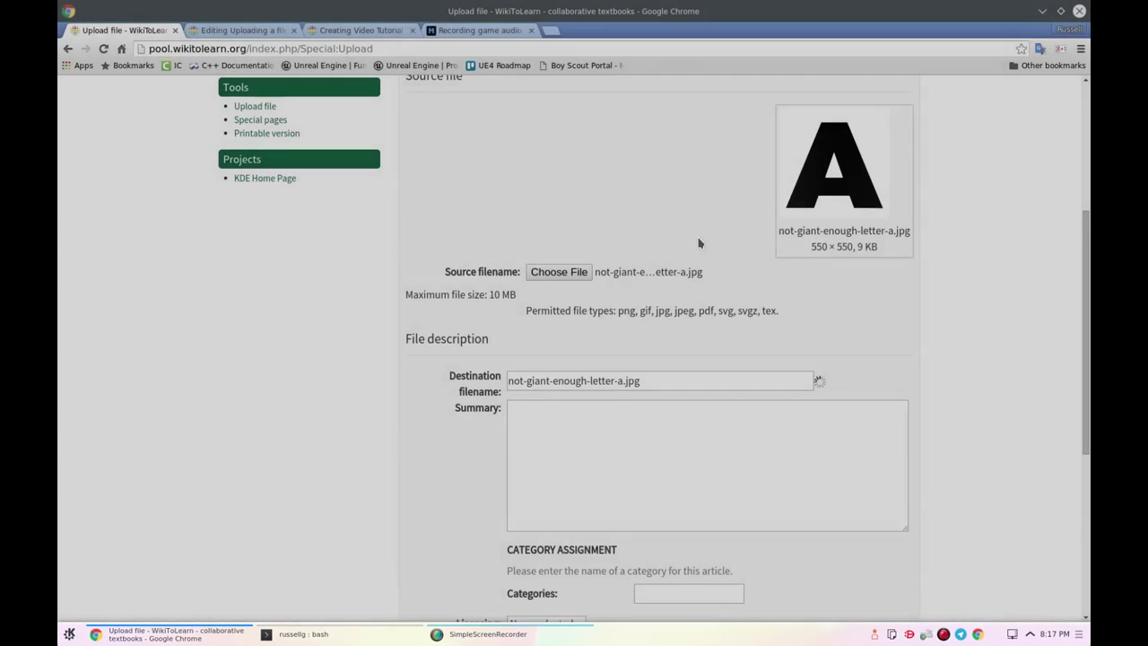
pyautogui.scroll(-3)
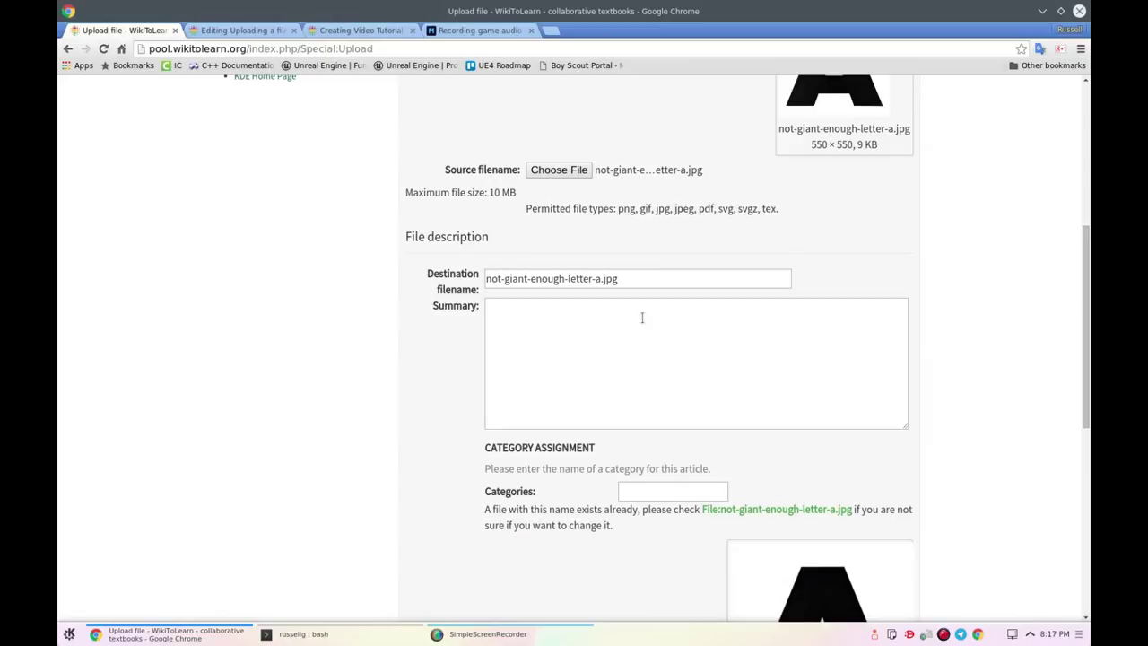
pyautogui.click(637, 278)
pyautogui.write('T')
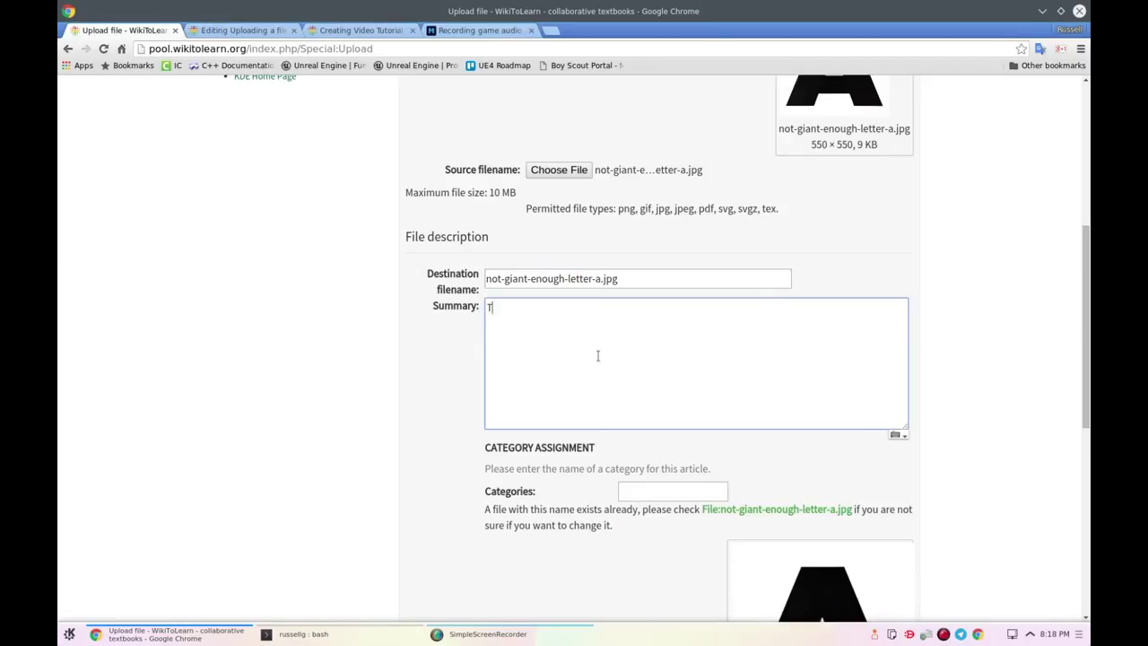
pyautogui.write('he letter "A')
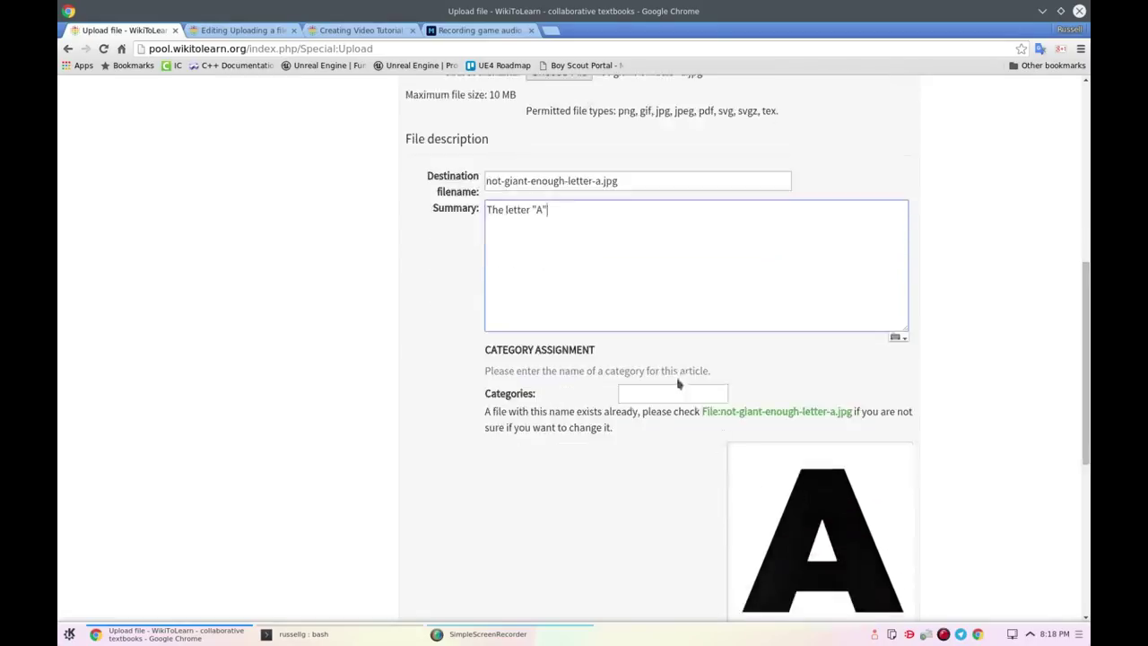
pyautogui.write('English')
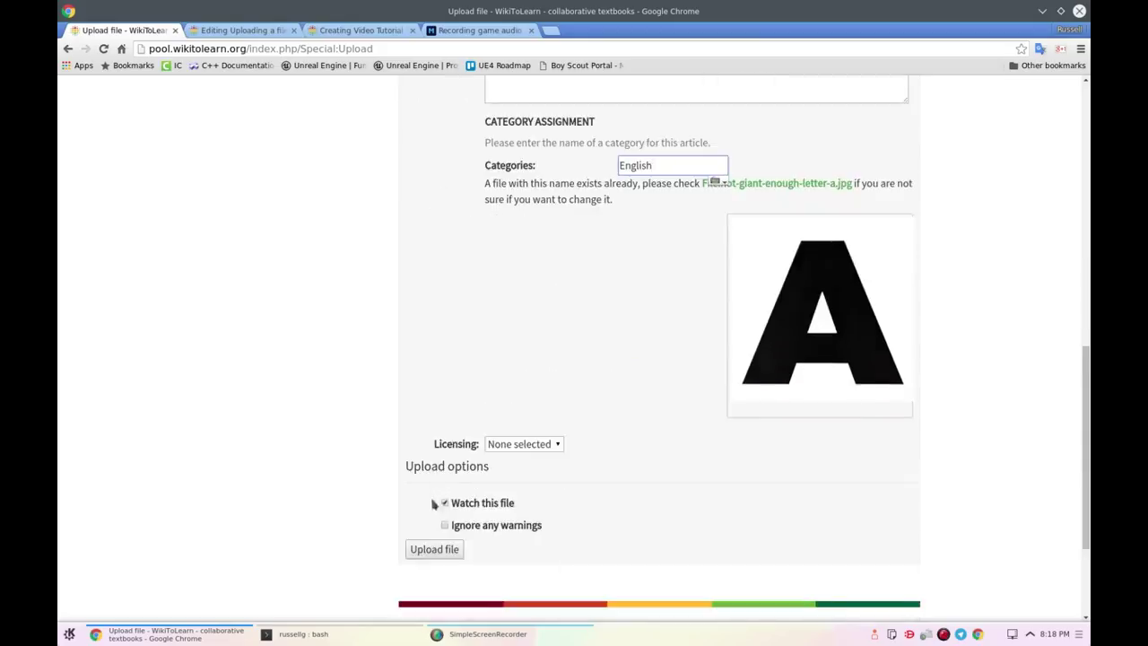
# Upload the image and select its file name not-giant-enough-letter-a.jpg on the new file page.
pyautogui.click(777, 183)
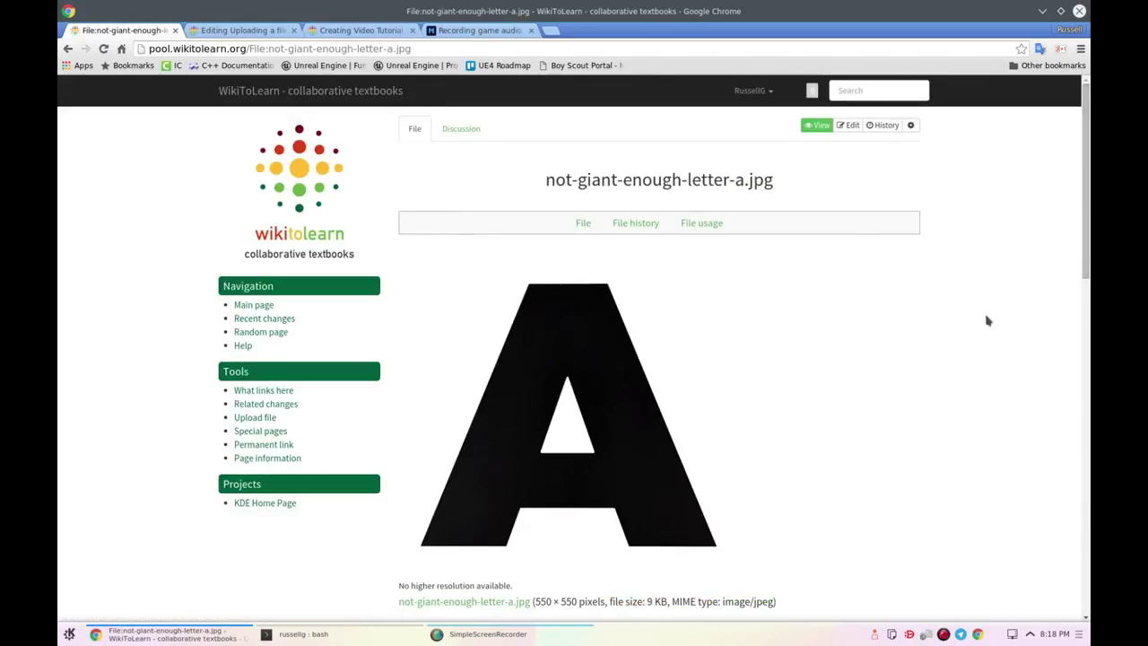
pyautogui.tripleClick(659, 180)
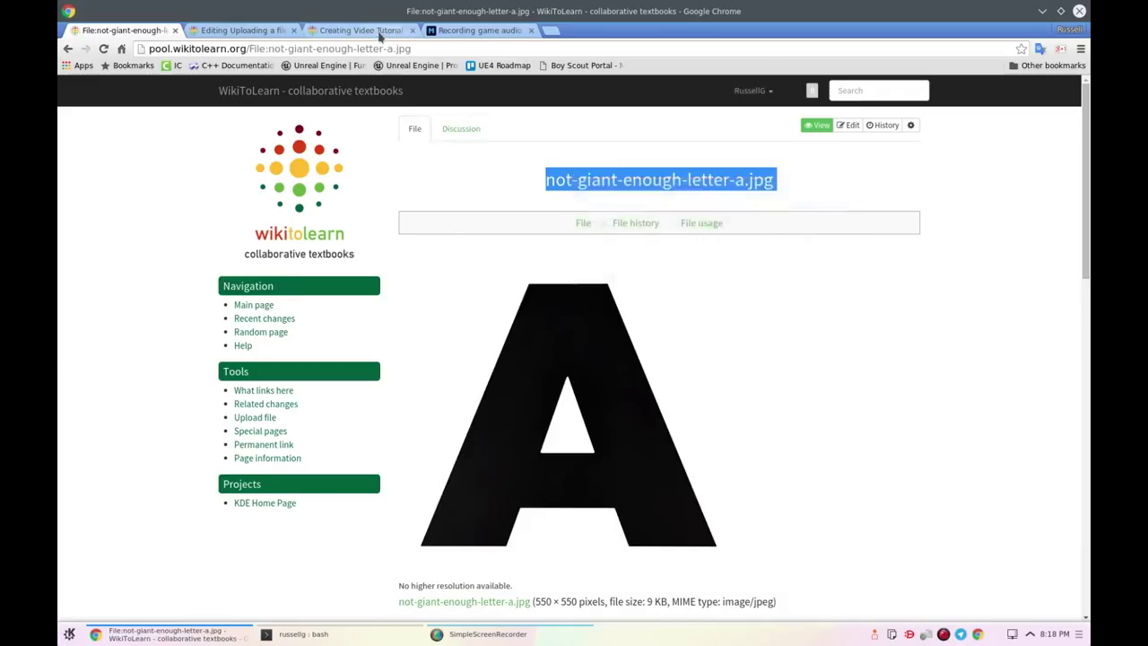
# In the Video Tutorial draft, enter [[File:not-giant-enough-letter-a.jpg]] and preview the embedded letter-A image.
pyautogui.click(362, 30)
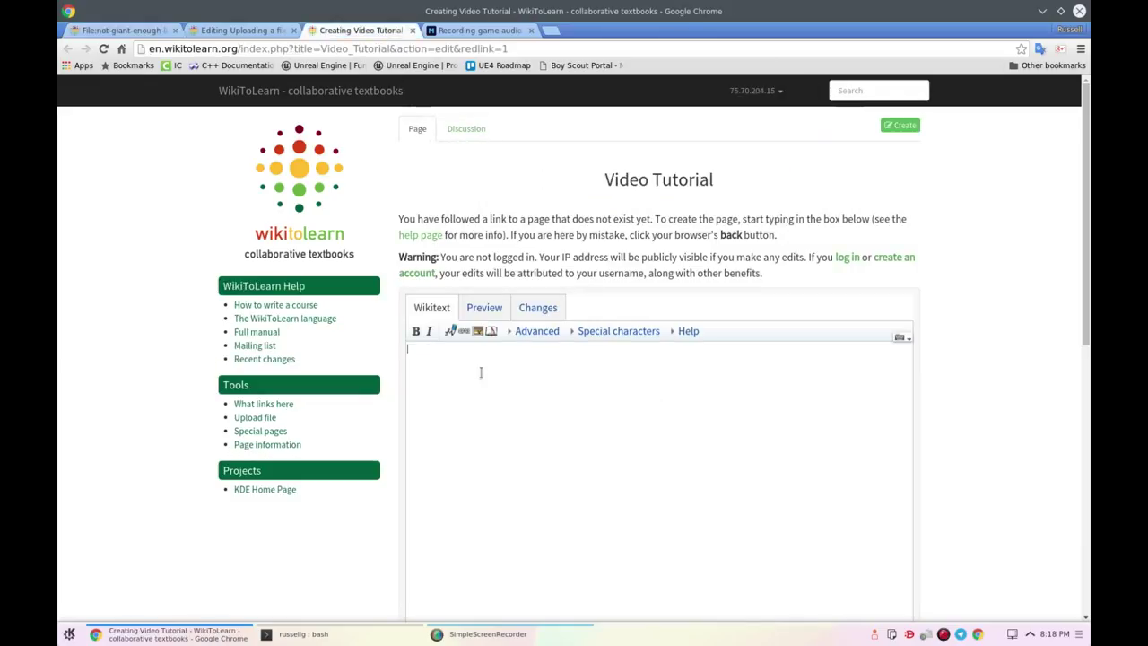
pyautogui.write('[[')
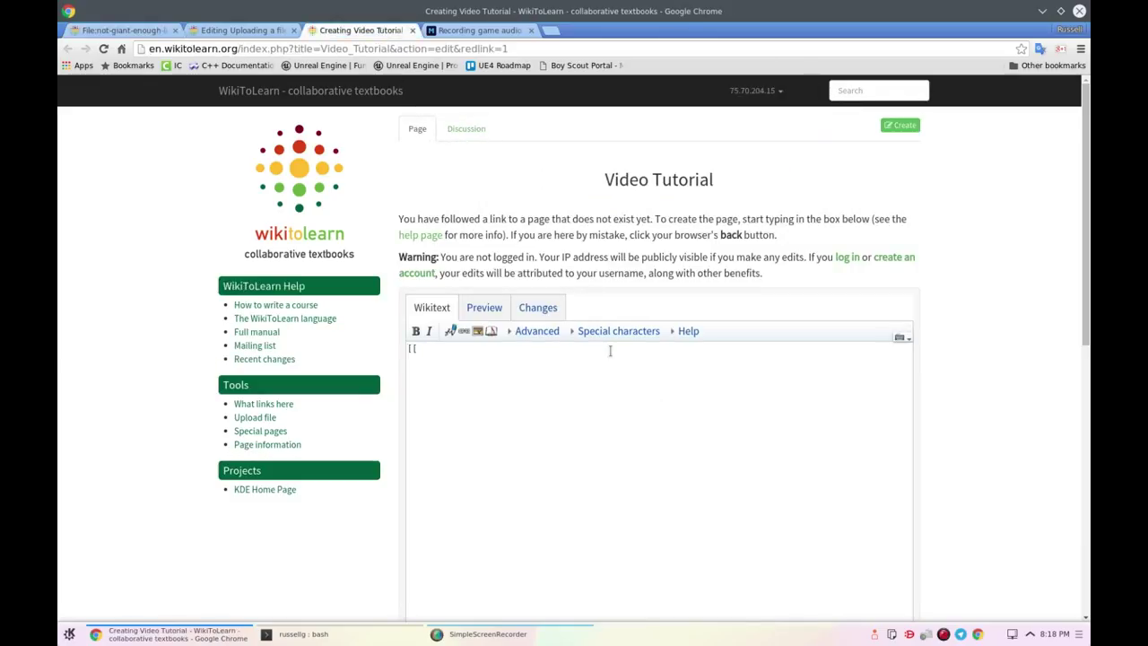
pyautogui.write('File:')
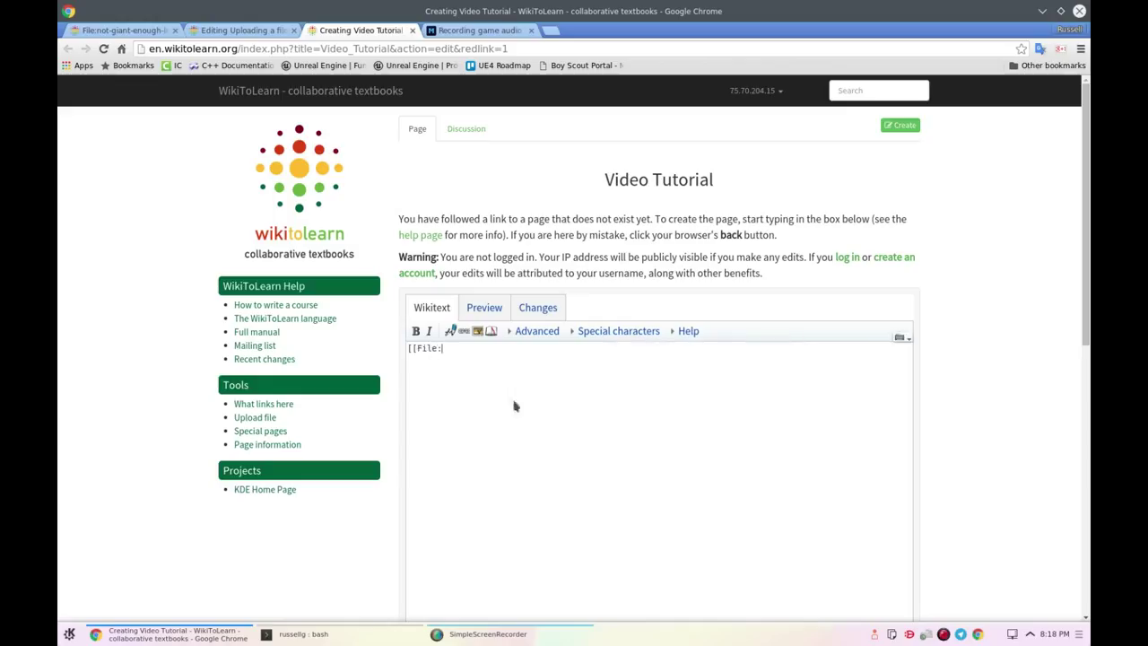
pyautogui.write('not-giant-enough-letter-a.jpg')
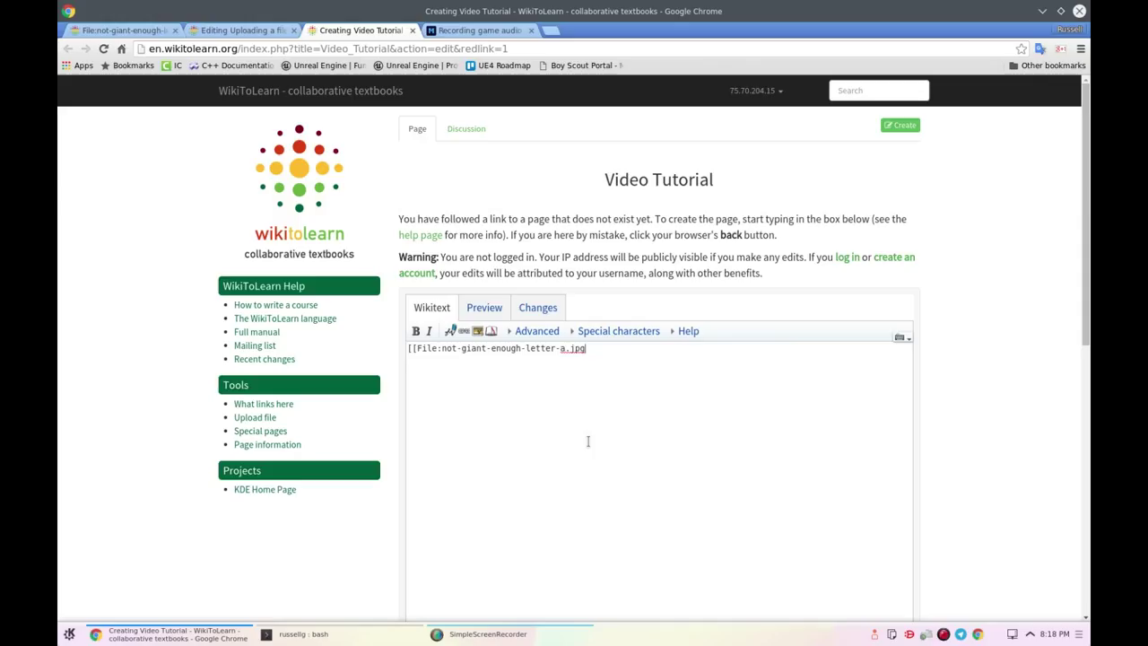
pyautogui.click(484, 306)
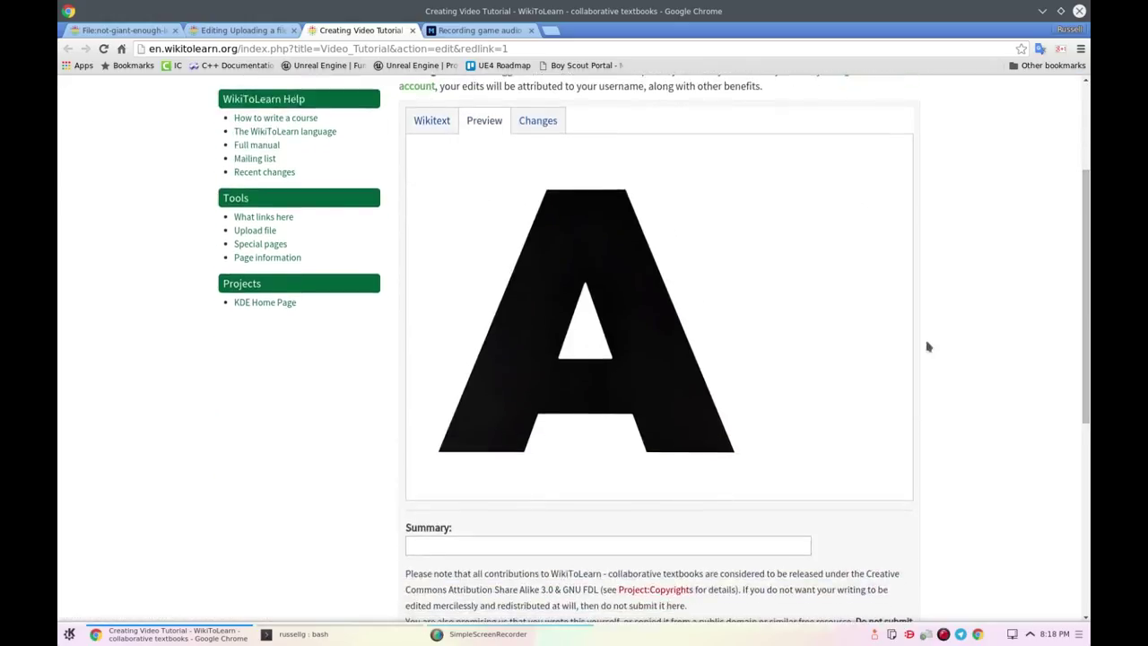
pyautogui.moveTo(1024, 317)
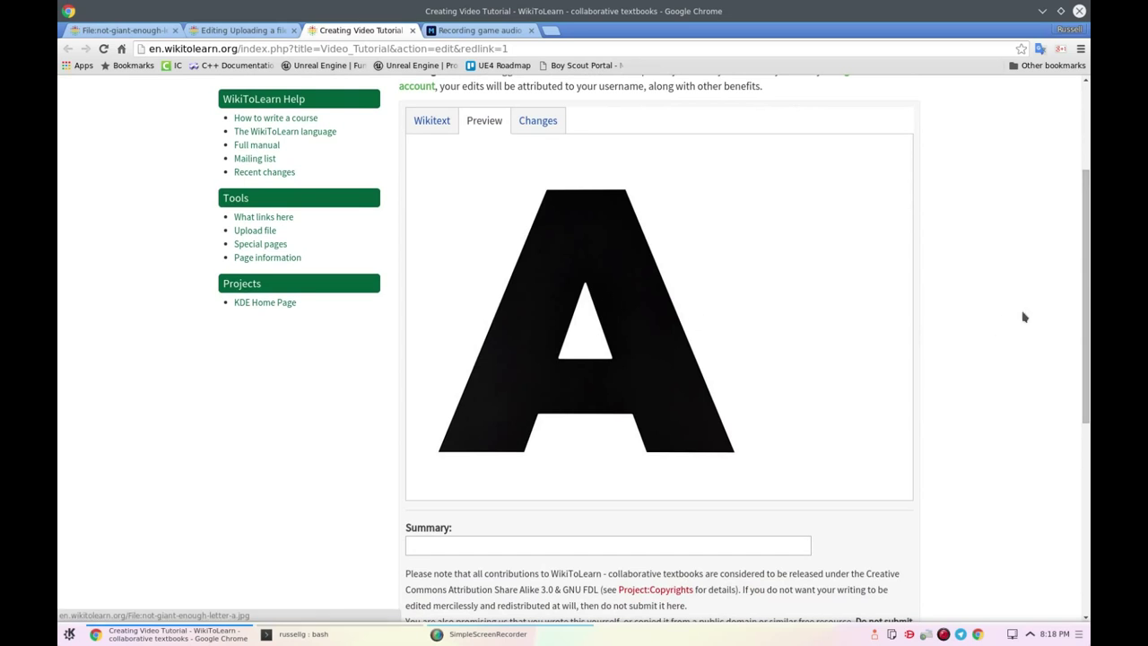